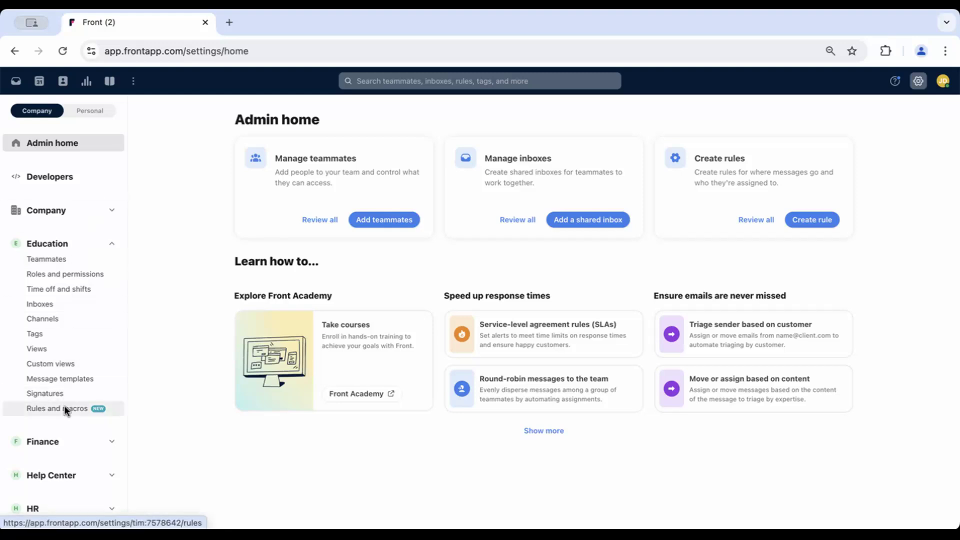
# Go to the Rules and macros settings for the Education workspace.
pyautogui.click(57, 408)
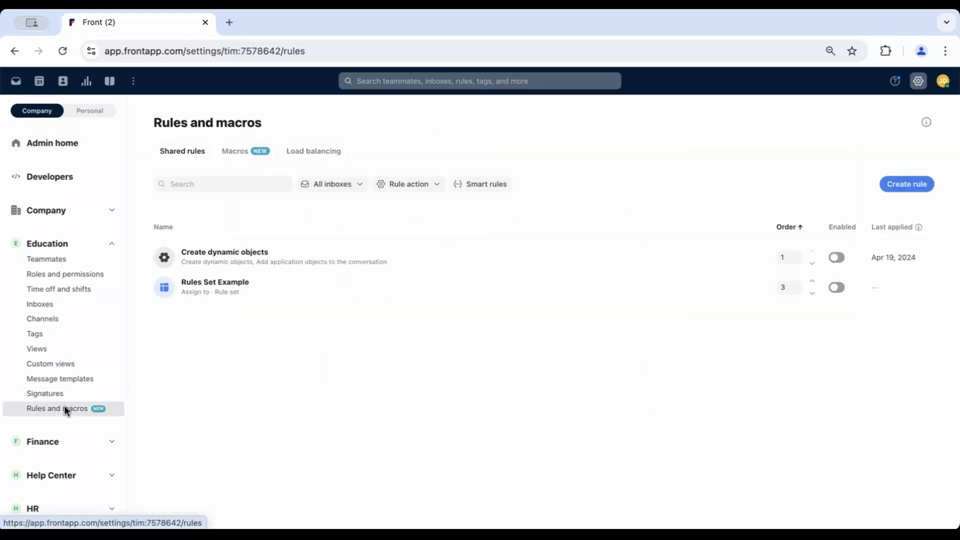
pyautogui.moveTo(906, 184)
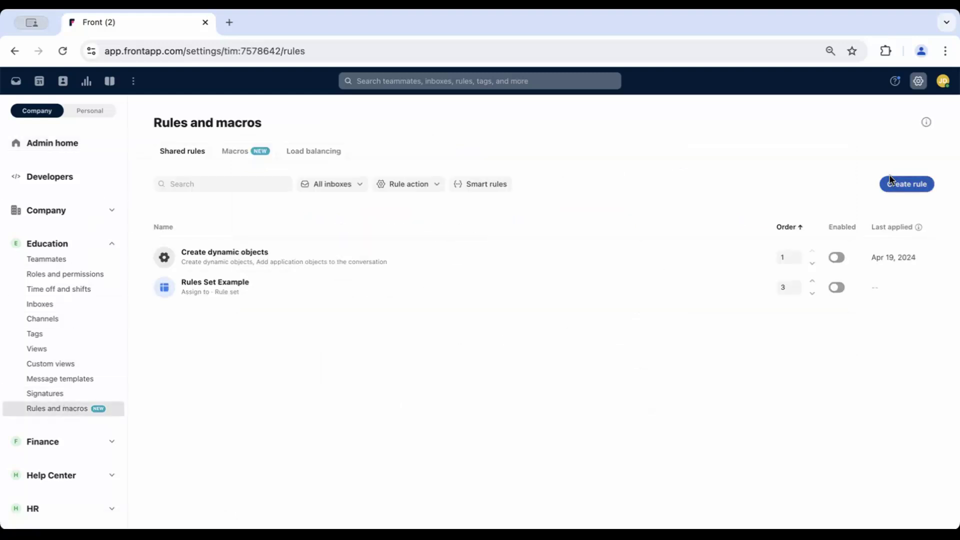
# Start a new rule from the Tag by sentiment template.
pyautogui.click(906, 184)
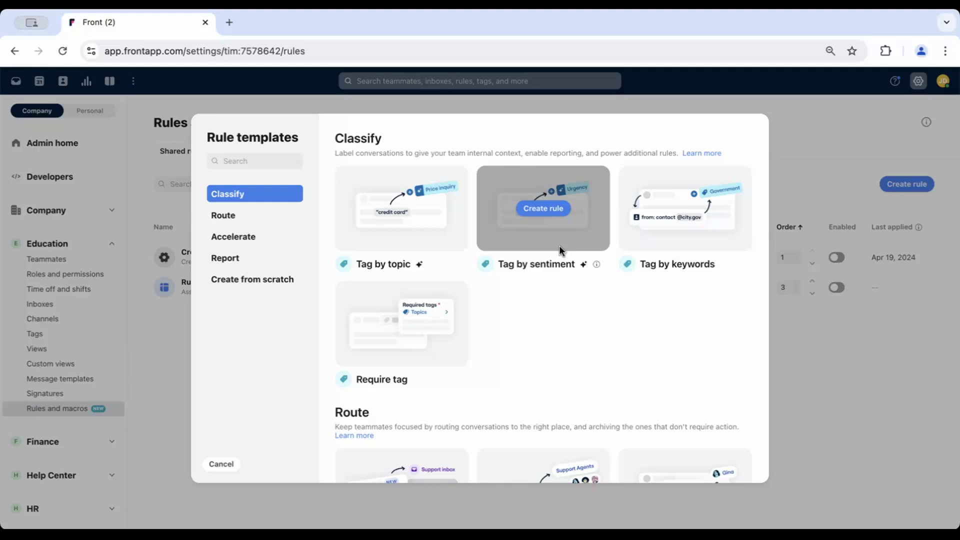
pyautogui.moveTo(525, 243)
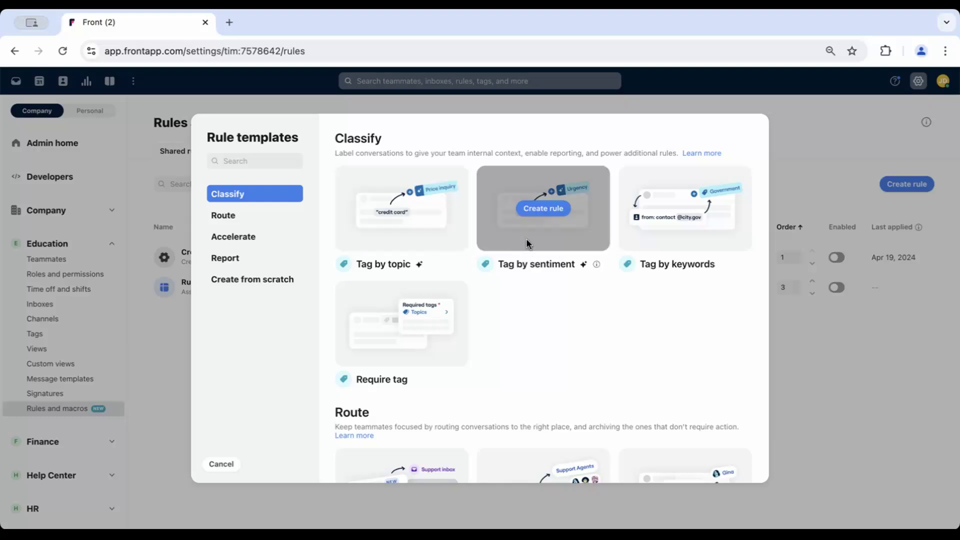
pyautogui.click(541, 208)
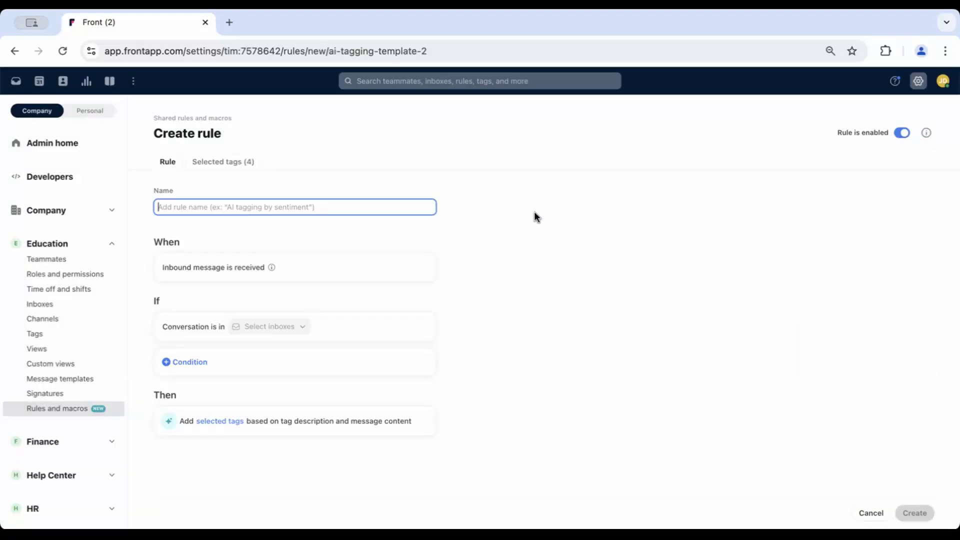
pyautogui.moveTo(569, 220)
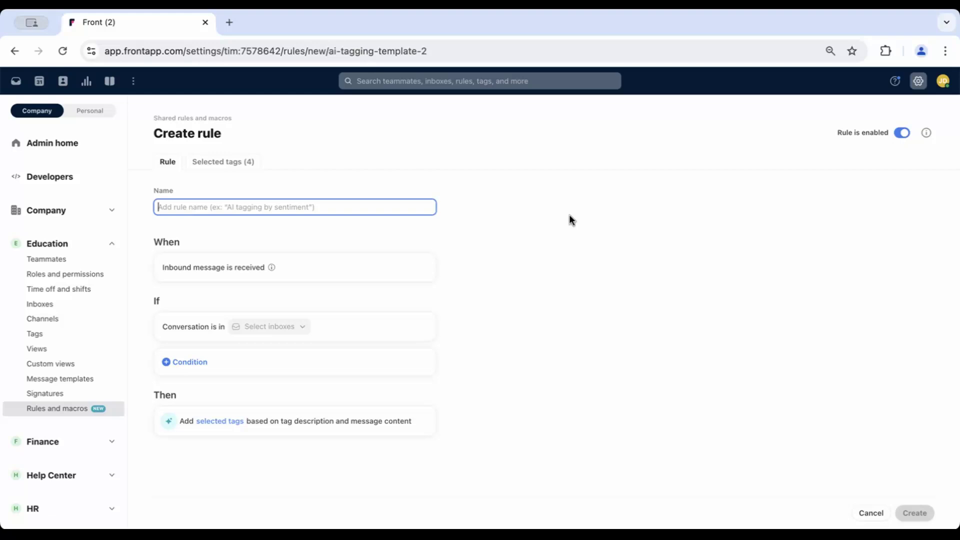
pyautogui.moveTo(457, 201)
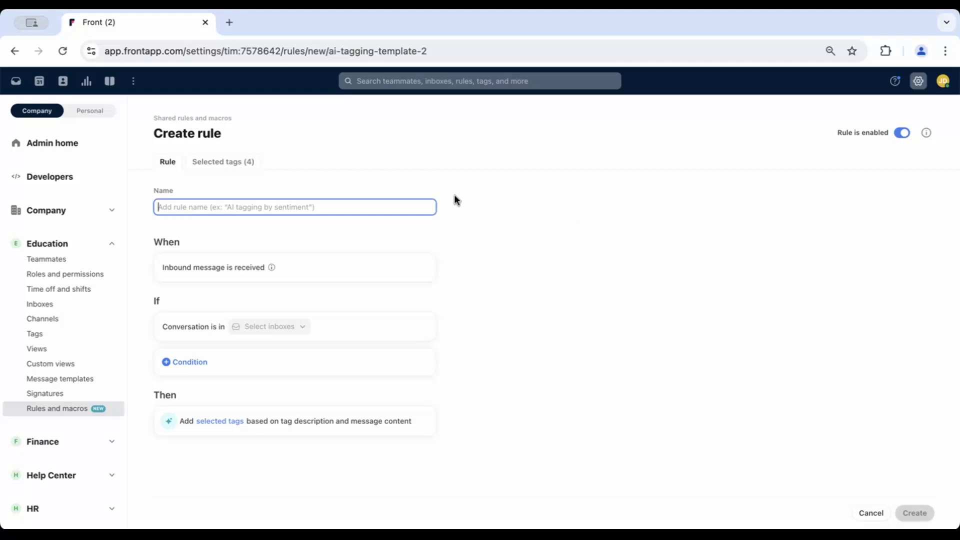
# Name the rule 'tag by sentiment' and scope it to Tier 1 Support, Tier 2 Support and another inbox.
pyautogui.write('tag by sentiment')
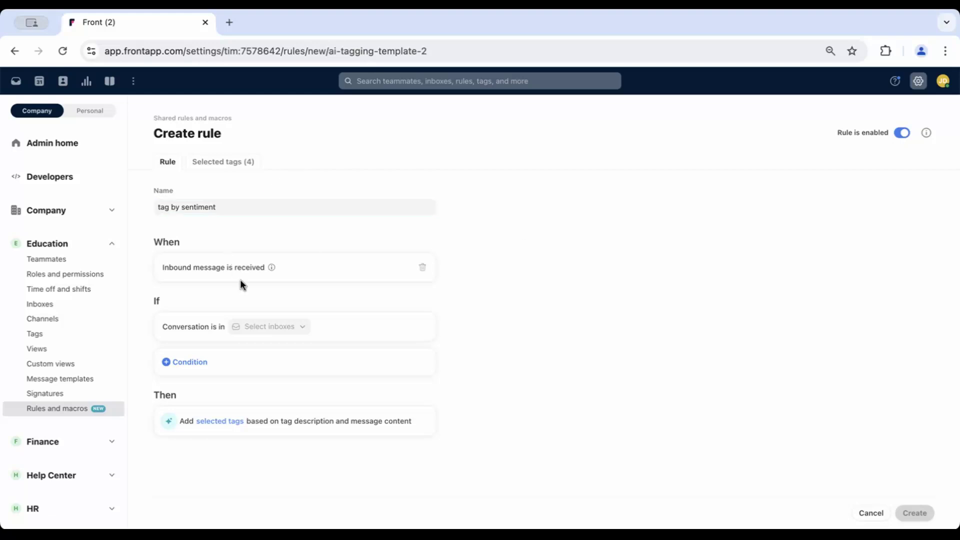
pyautogui.click(268, 326)
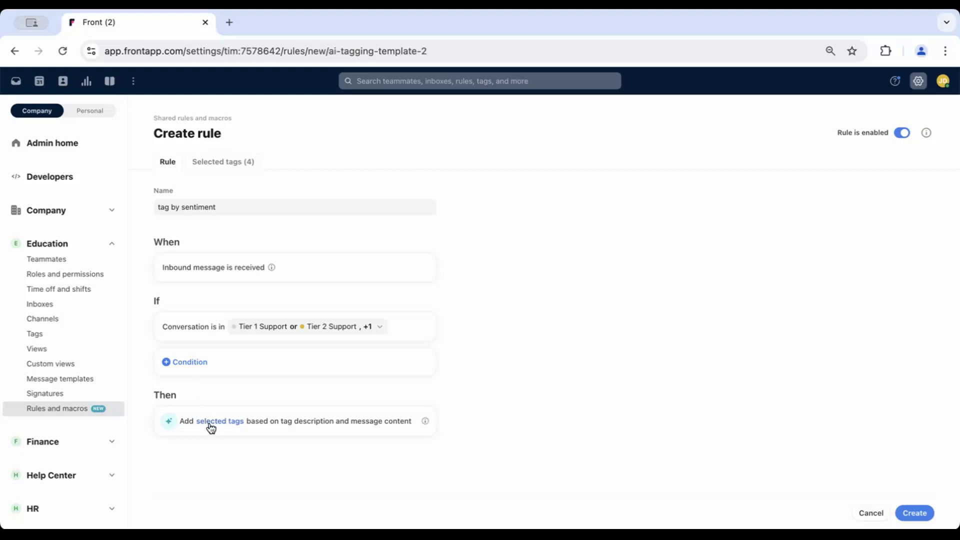
pyautogui.moveTo(211, 429)
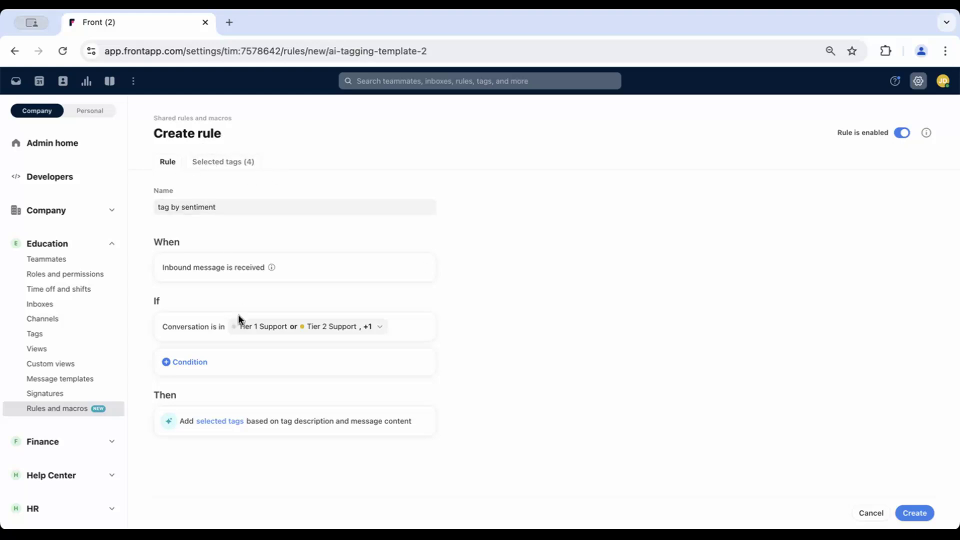
# Review the four selected tags (Positive, Negative, Urgent, Churn Risk) and create the rule.
pyautogui.click(222, 162)
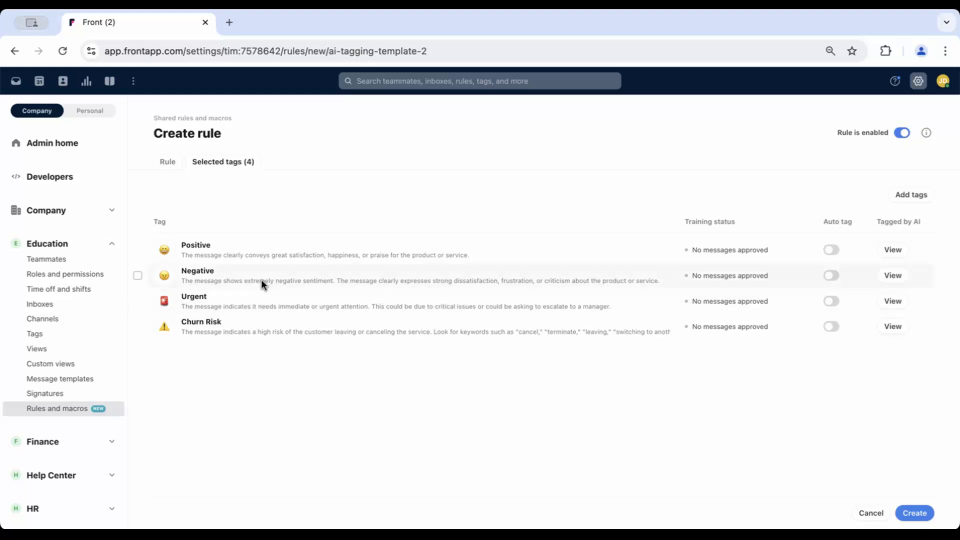
pyautogui.moveTo(255, 380)
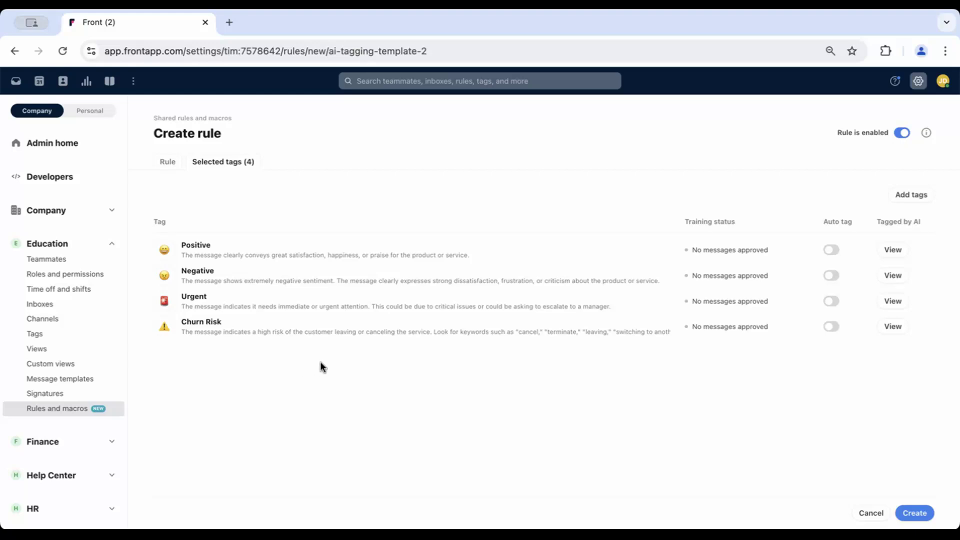
pyautogui.moveTo(887, 459)
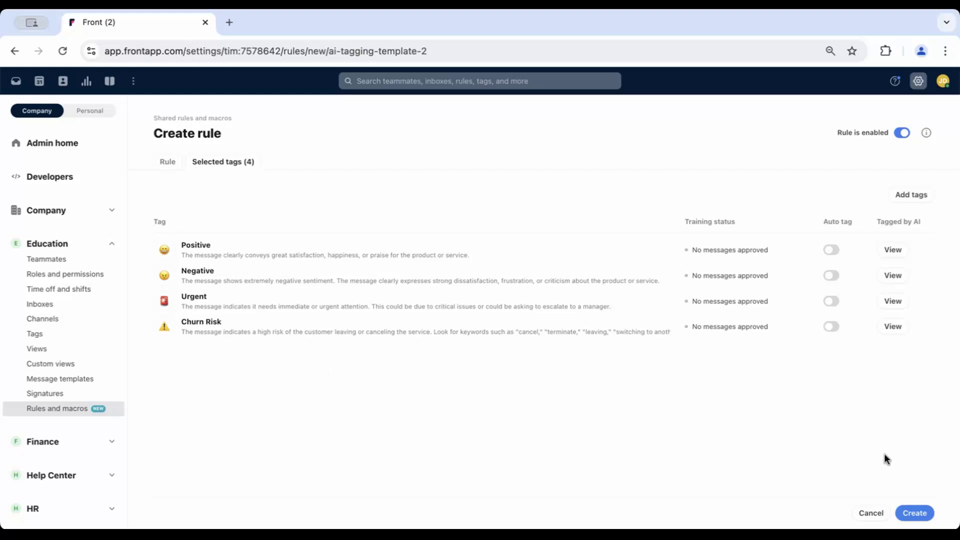
pyautogui.click(914, 512)
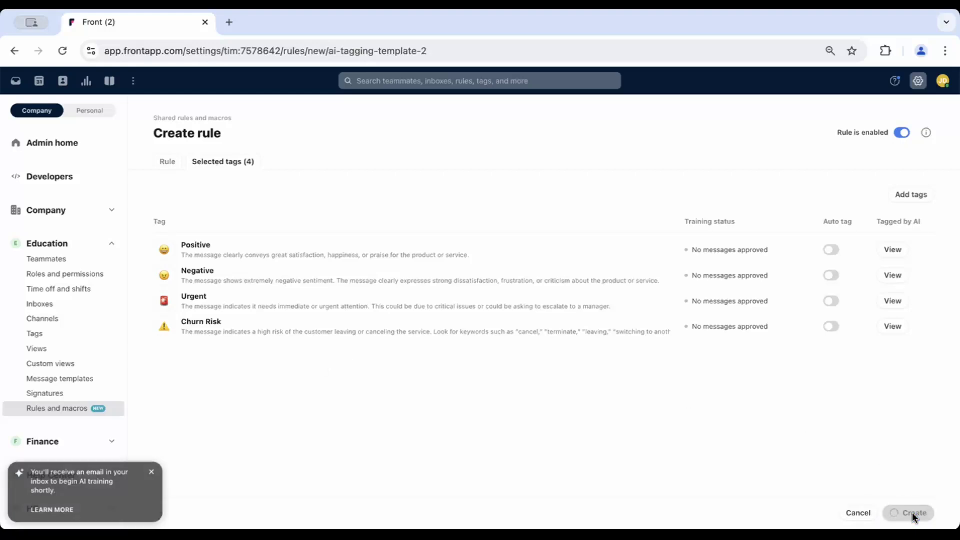
# Finish saving the rule and go to the inbox once sample collection is done.
pyautogui.click(913, 512)
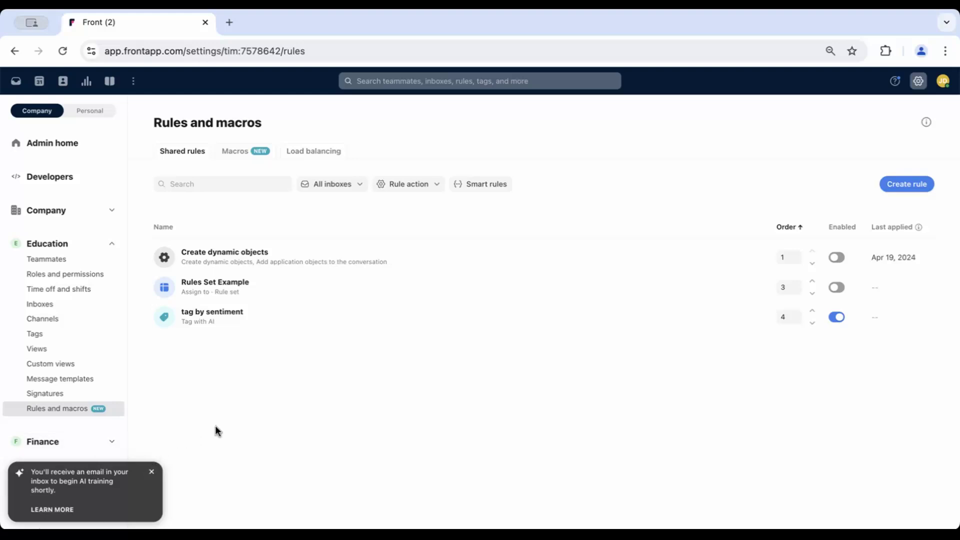
pyautogui.moveTo(462, 478)
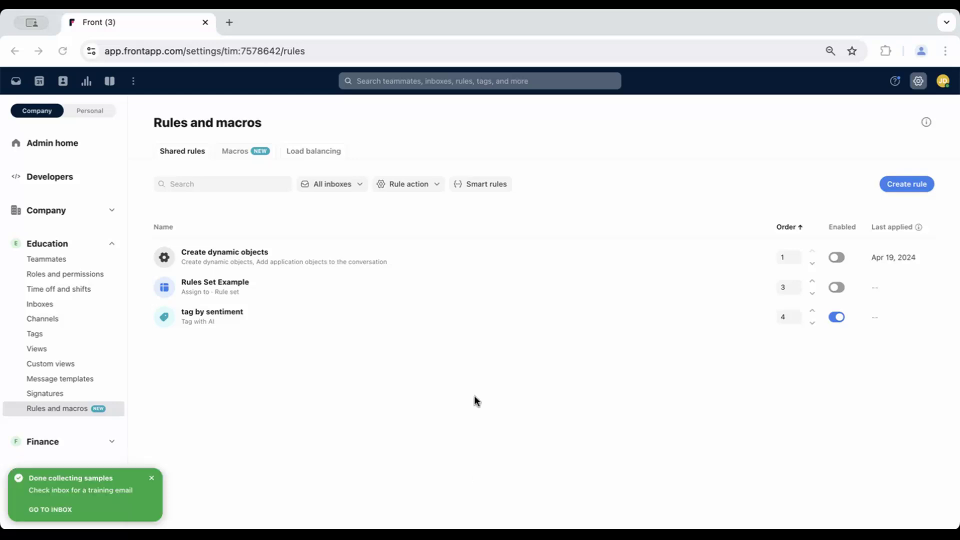
pyautogui.moveTo(487, 408)
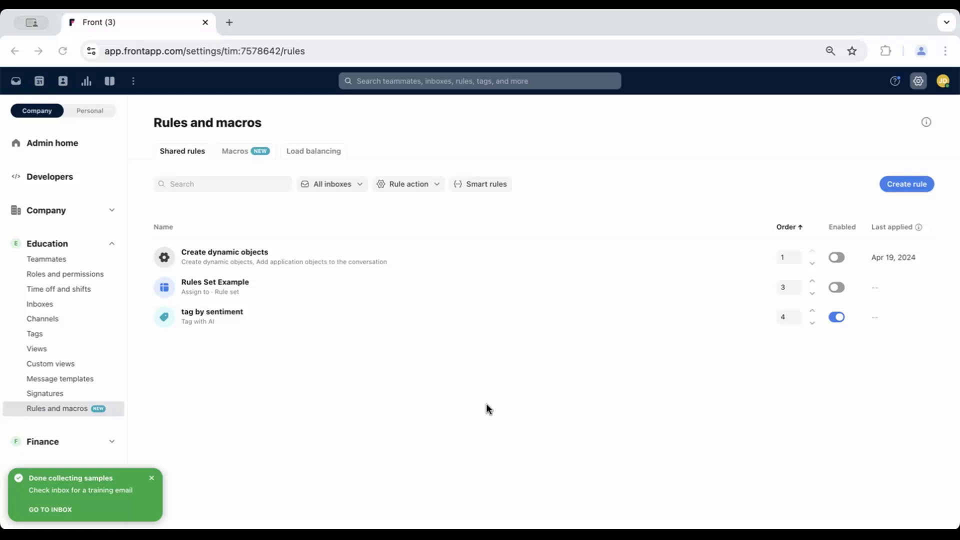
pyautogui.moveTo(306, 419)
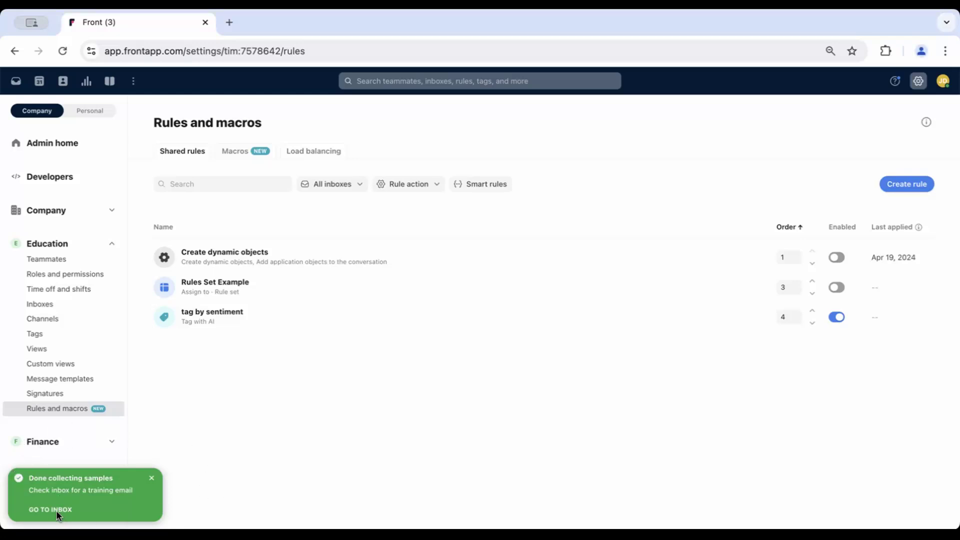
pyautogui.click(50, 509)
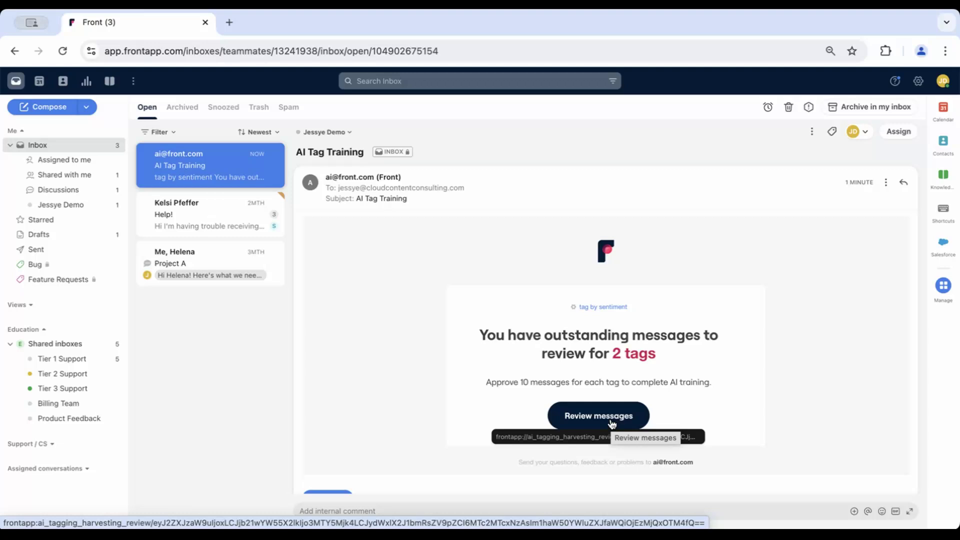
# Start reviewing messages from the AI Tag Training email, opening the Positive approval dialog.
pyautogui.click(598, 416)
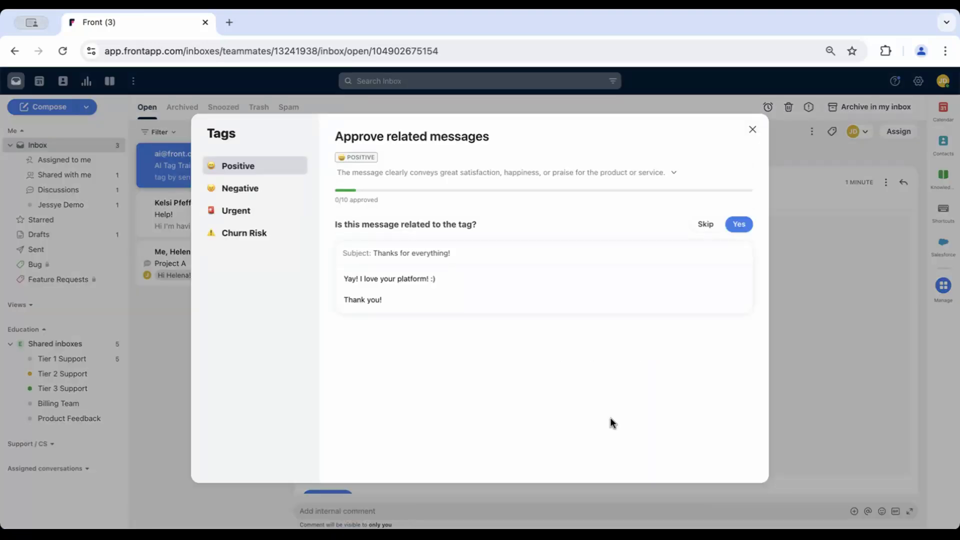
pyautogui.moveTo(535, 361)
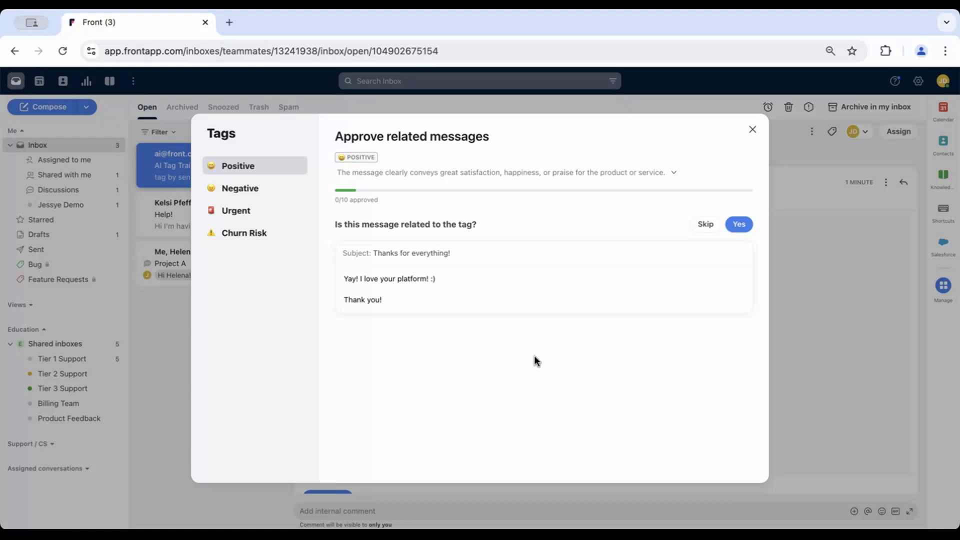
pyautogui.moveTo(541, 347)
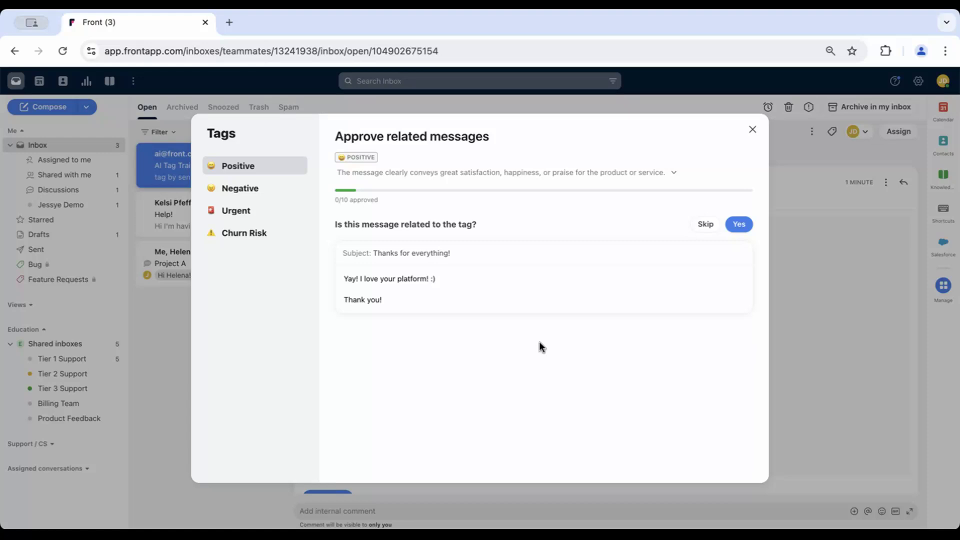
pyautogui.moveTo(453, 353)
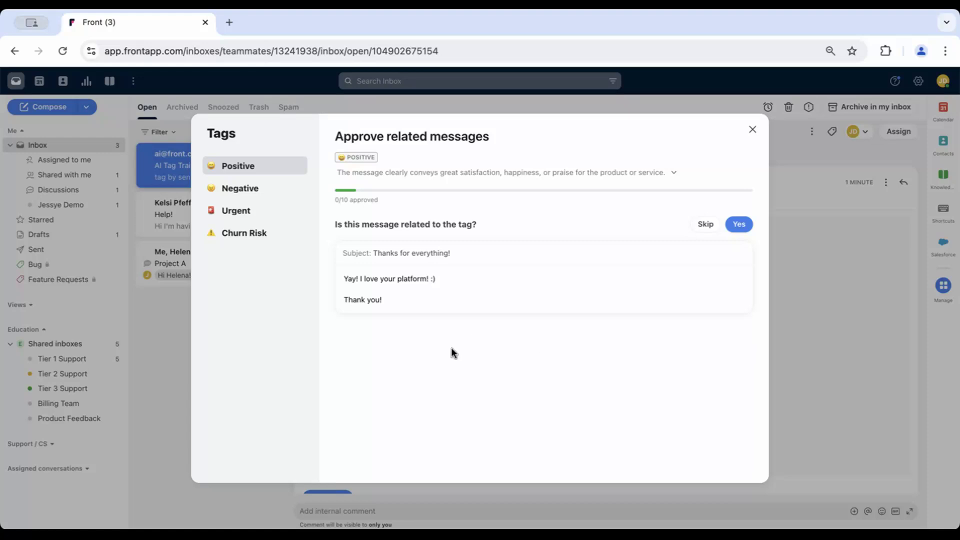
pyautogui.moveTo(461, 347)
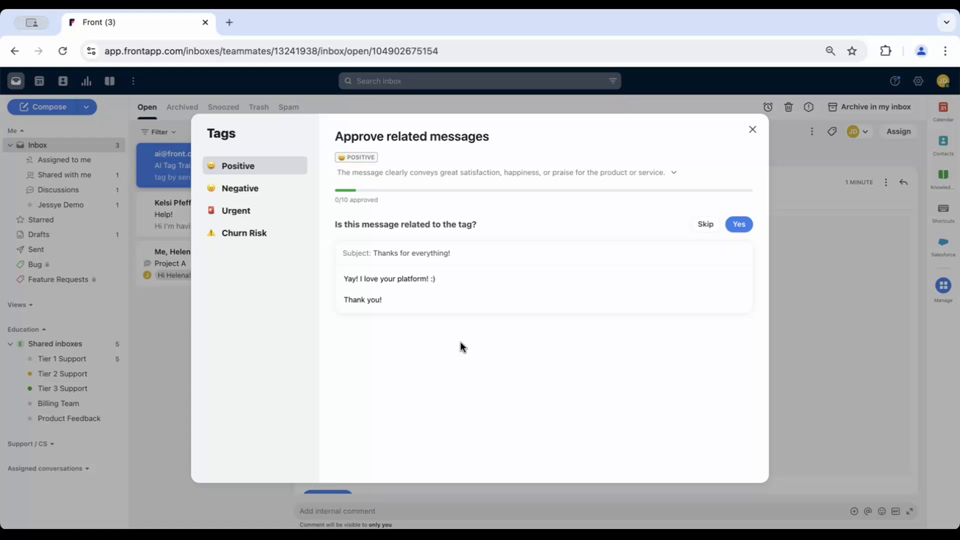
pyautogui.moveTo(540, 341)
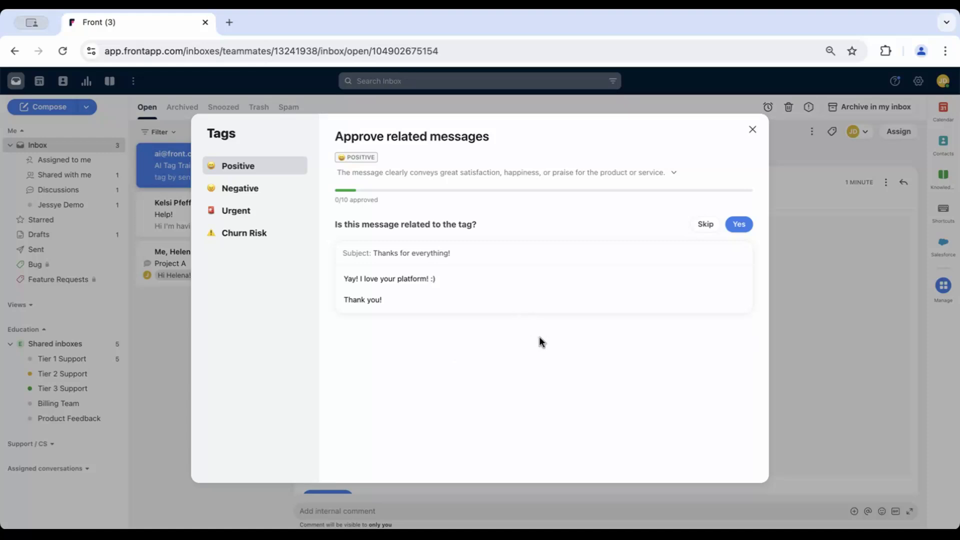
# Dismiss the Positive approval popup and return to the Admin settings home.
pyautogui.click(751, 129)
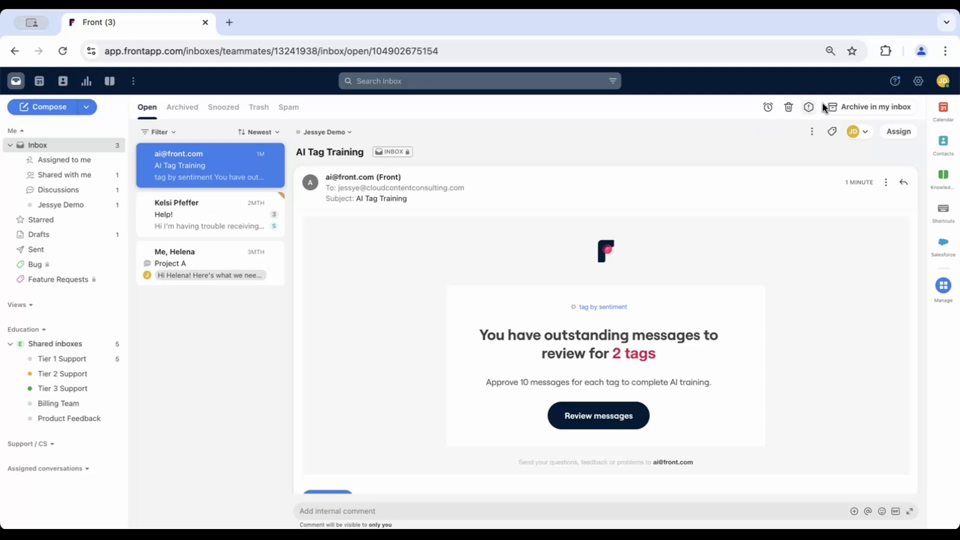
pyautogui.click(917, 81)
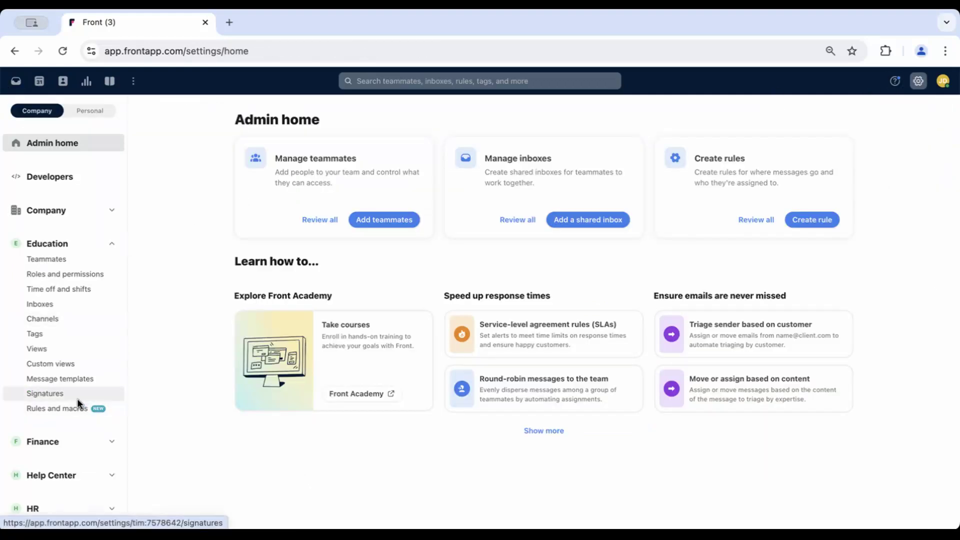
# Reopen the tag by sentiment rule's Selected tags and start training, bringing up the Positive approval dialog.
pyautogui.click(57, 408)
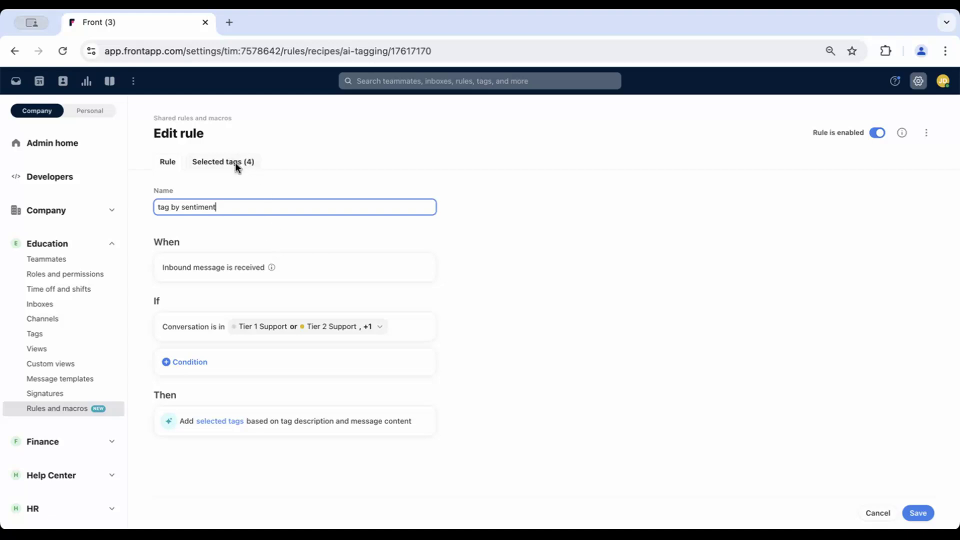
pyautogui.click(222, 162)
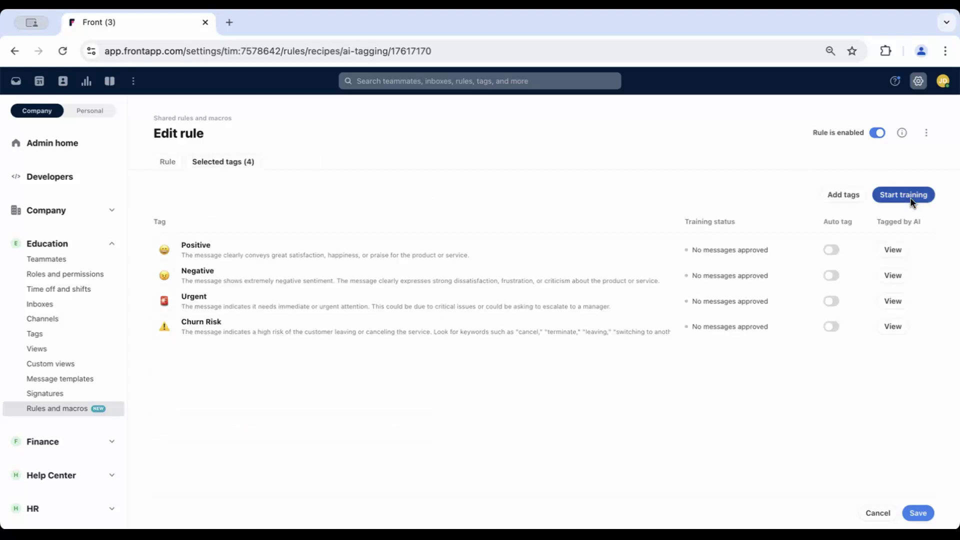
pyautogui.click(902, 195)
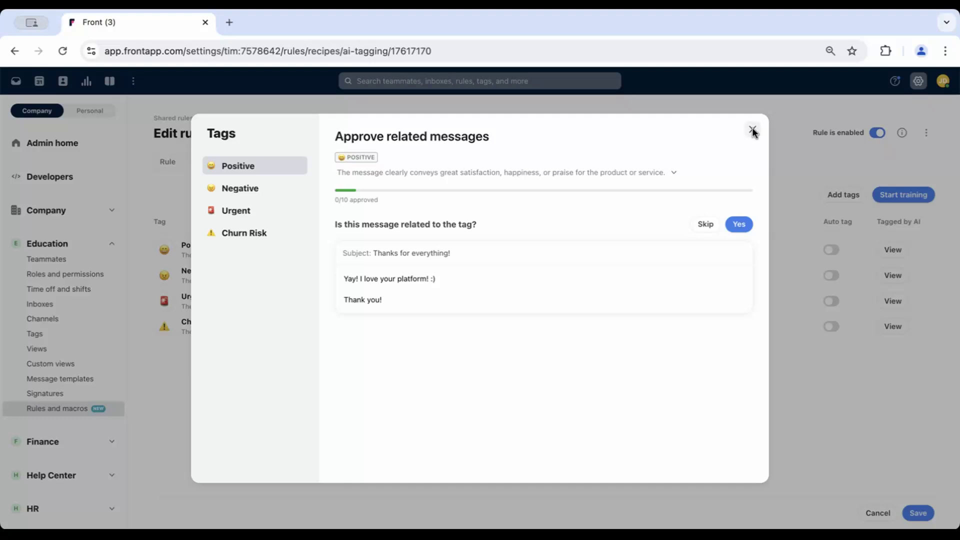
pyautogui.click(753, 131)
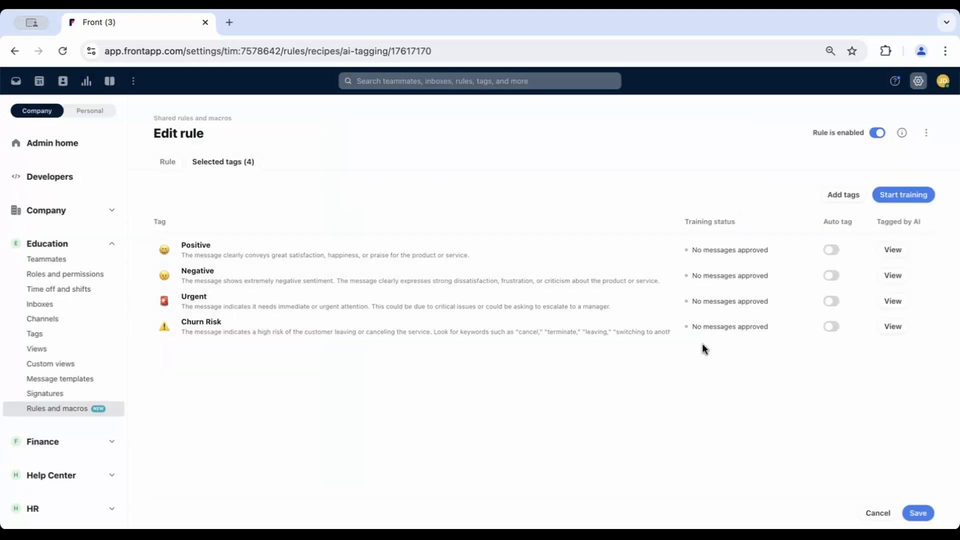